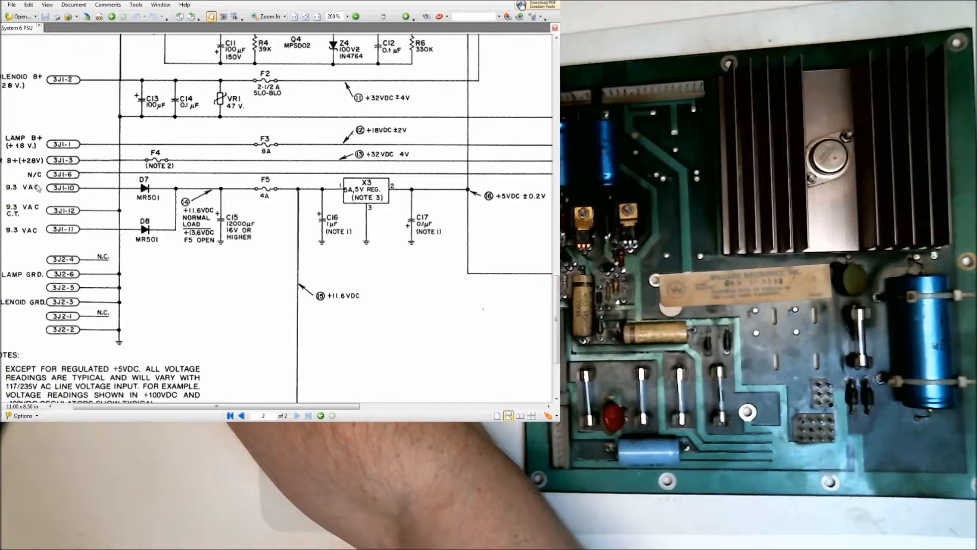
mouse_move(114, 194)
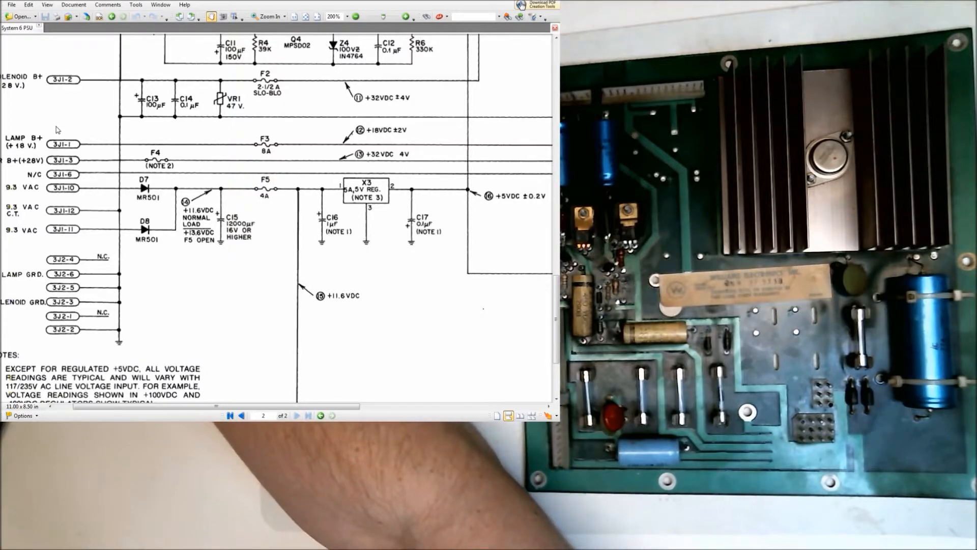
mouse_move(39, 128)
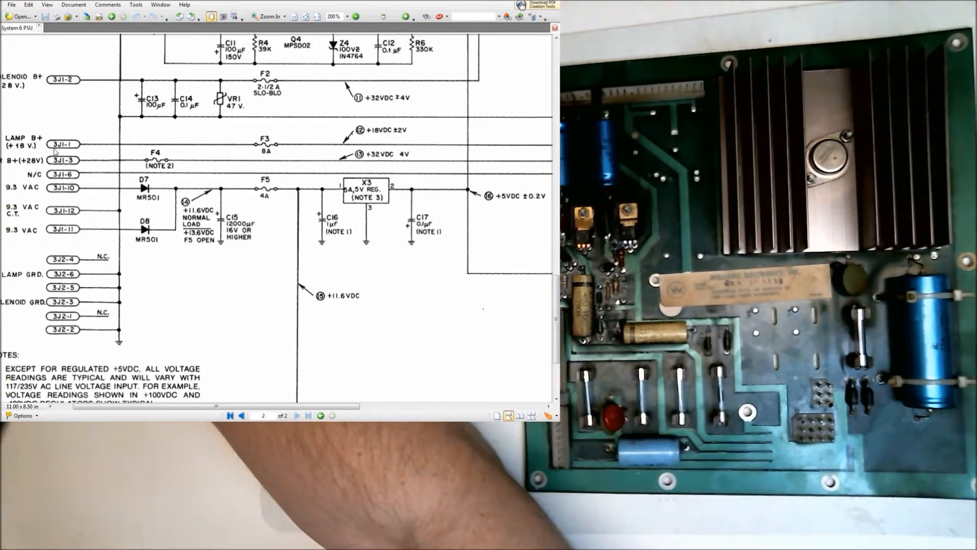
mouse_move(73, 141)
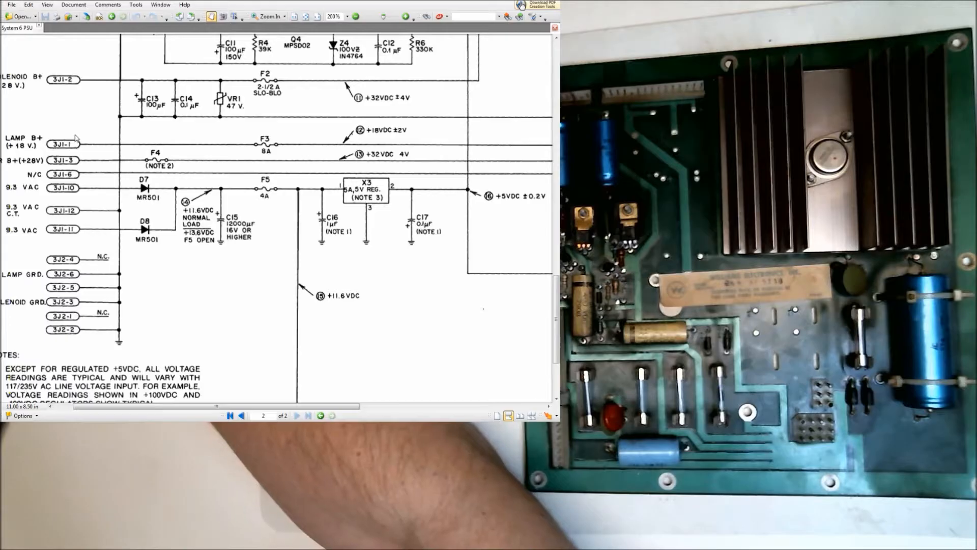
mouse_move(98, 136)
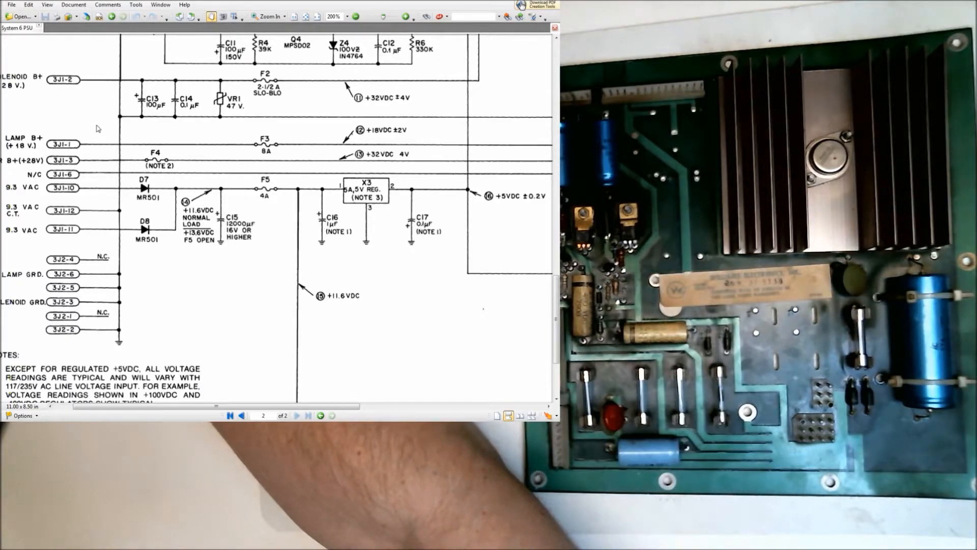
mouse_move(131, 128)
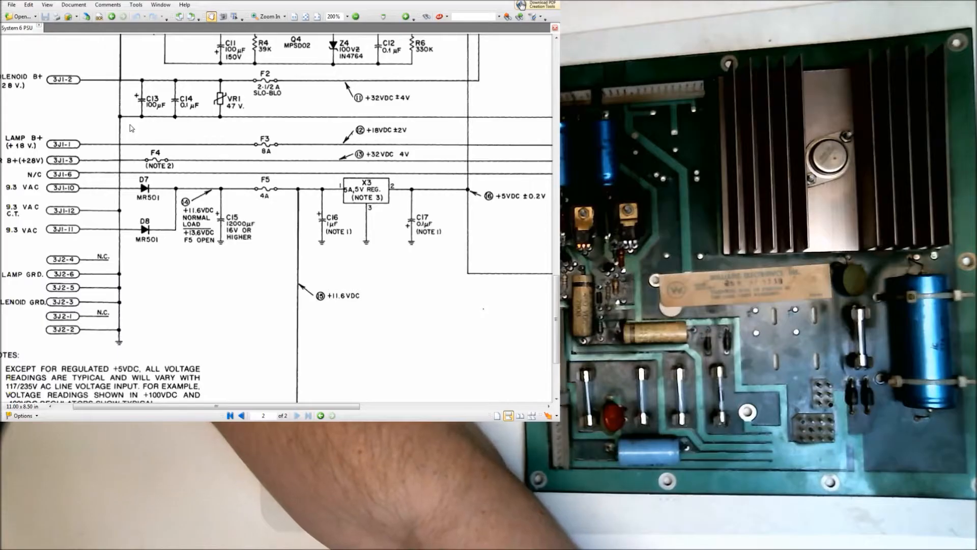
mouse_move(149, 130)
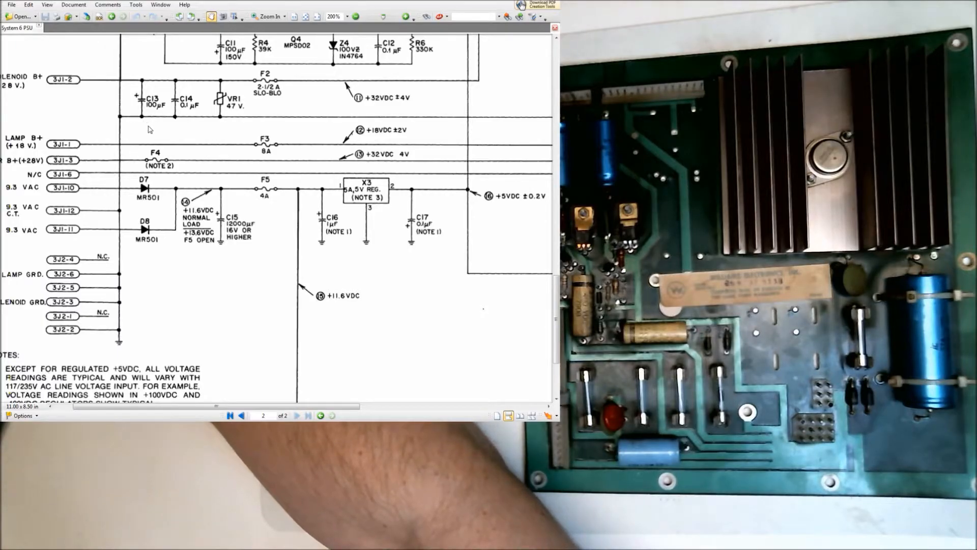
mouse_move(159, 131)
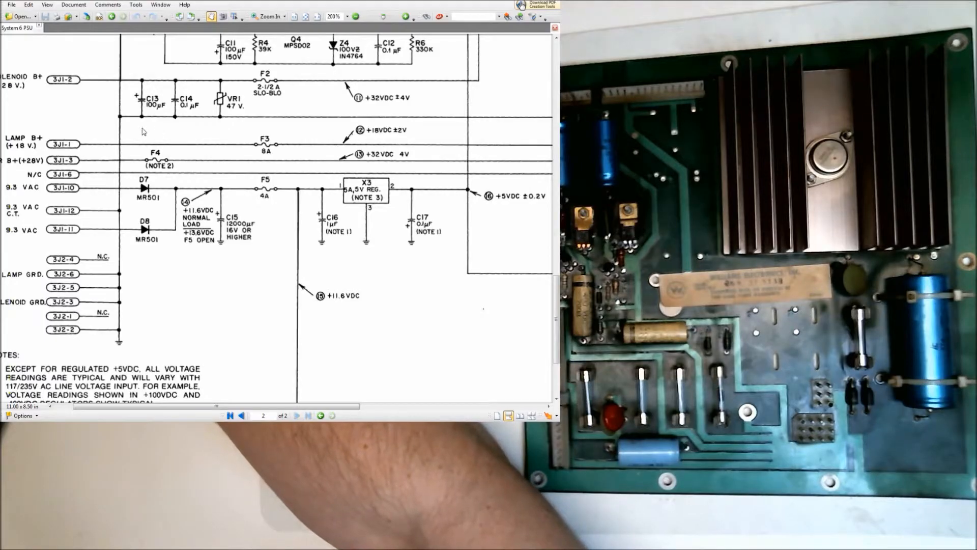
mouse_move(114, 155)
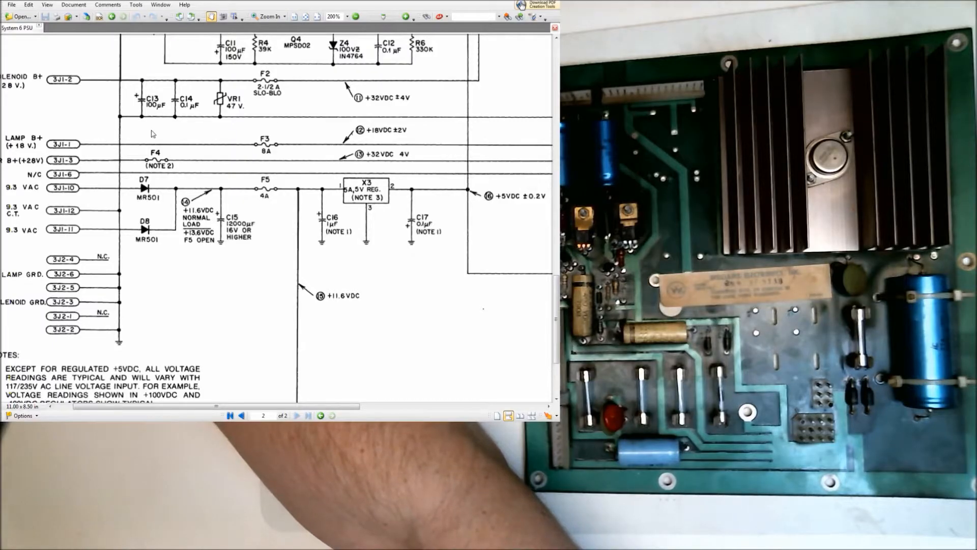
mouse_move(121, 143)
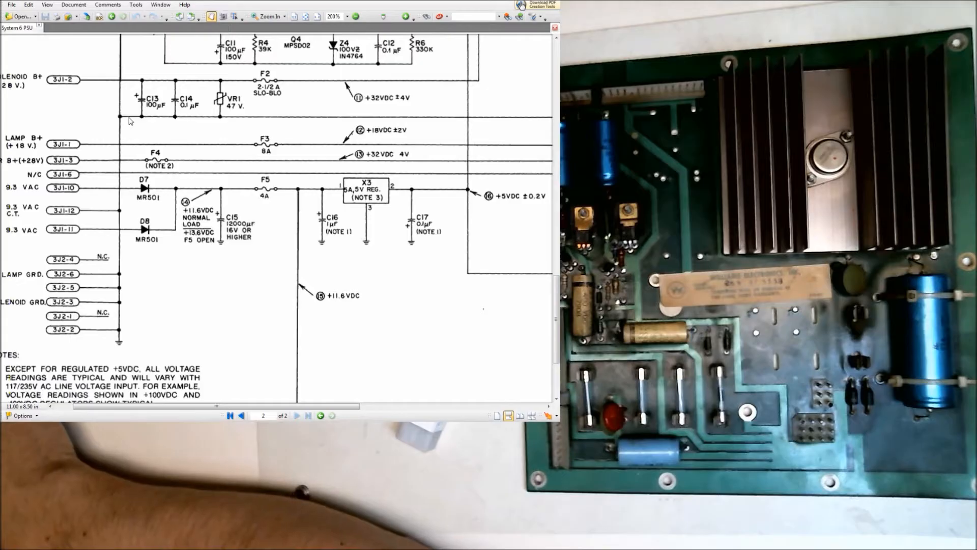
scroll("down", 3)
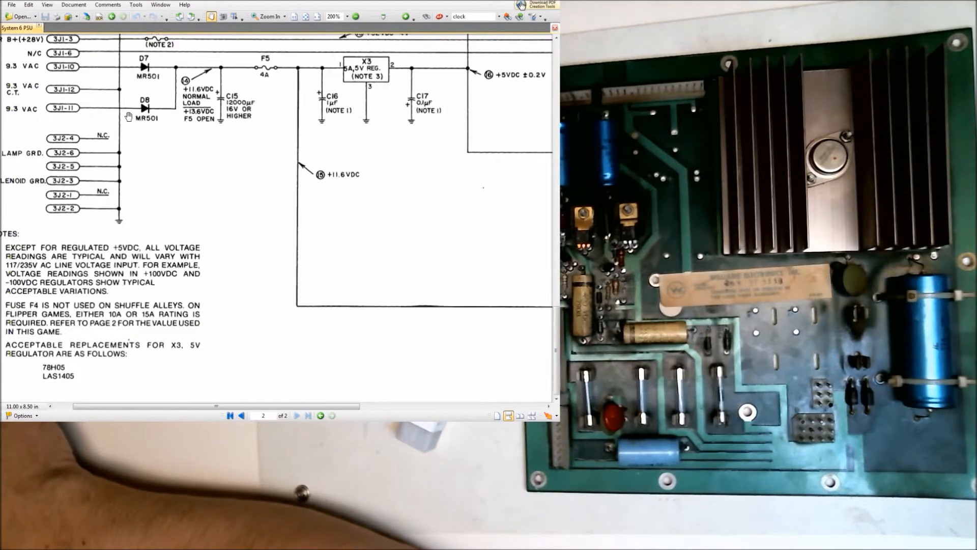
left_click(240, 415)
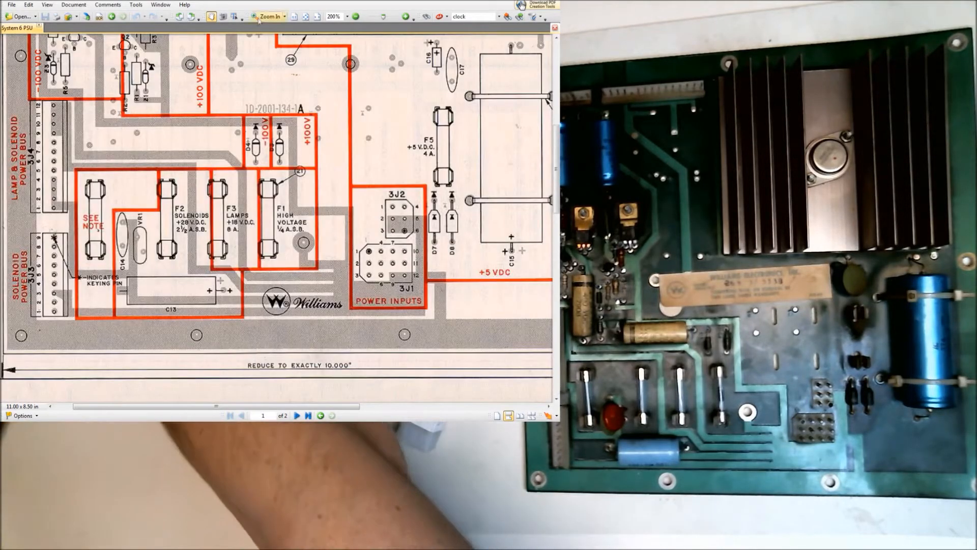
left_click(307, 415)
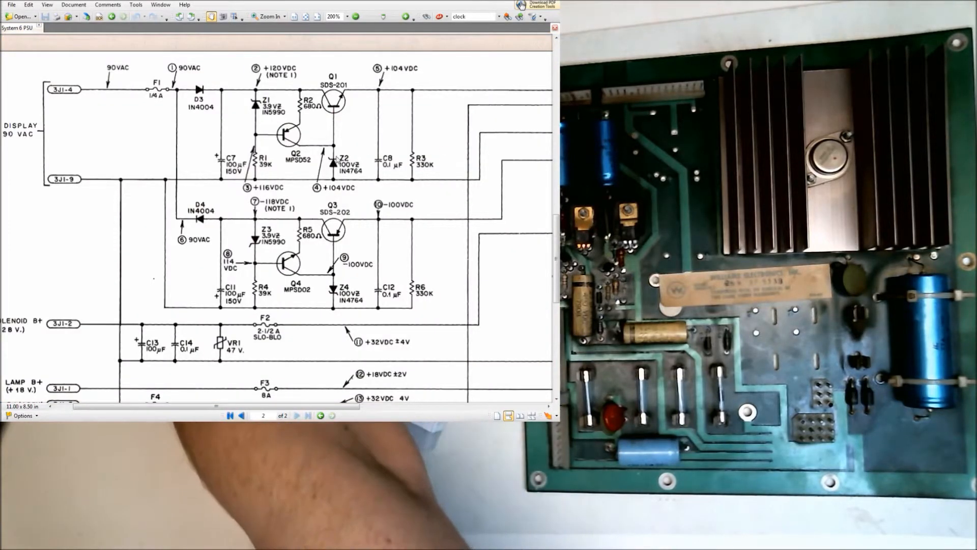
scroll("down", 3)
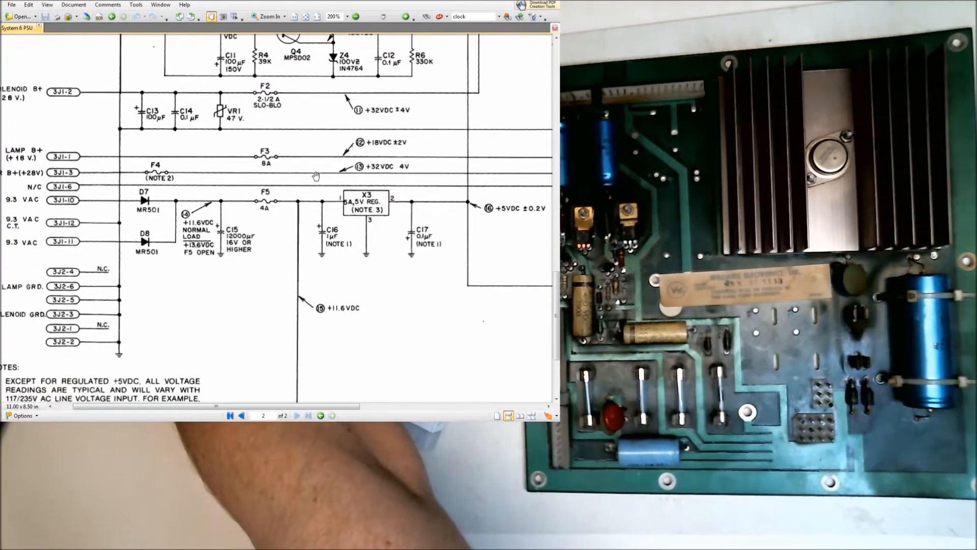